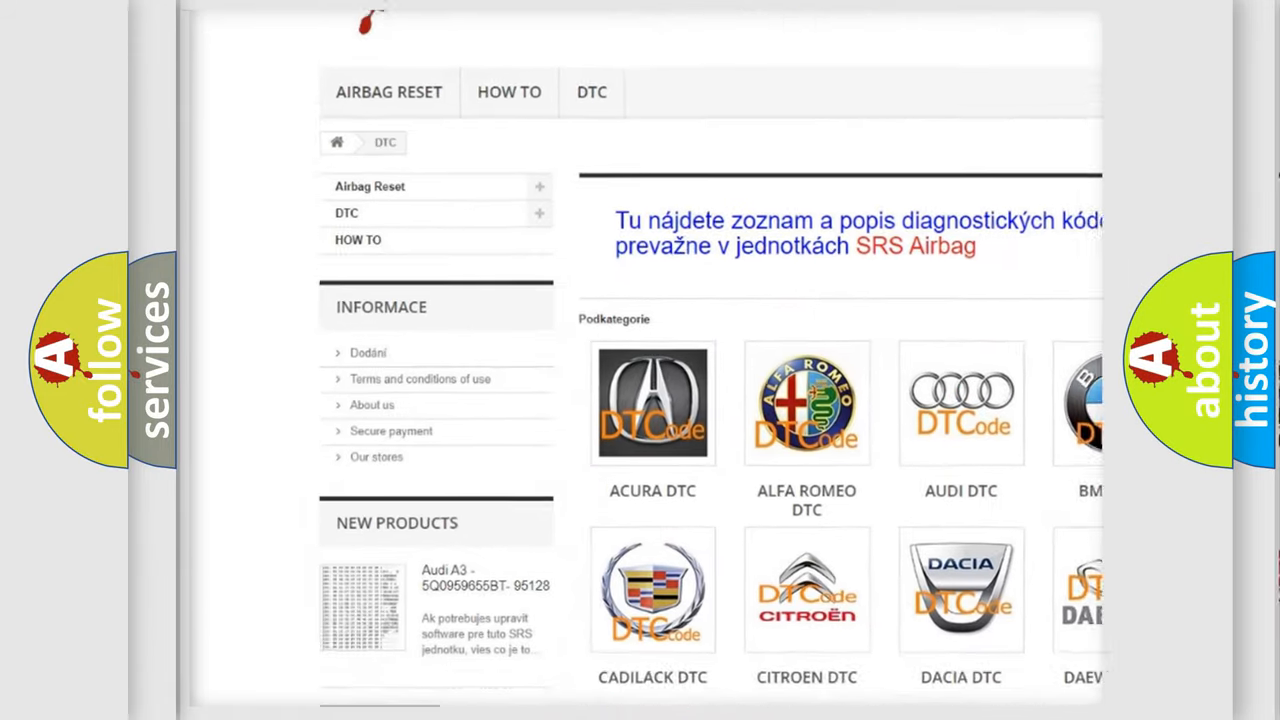
Scroll the DTC category page down to the GMC and Honda DTC tiles
scroll("down", 3)
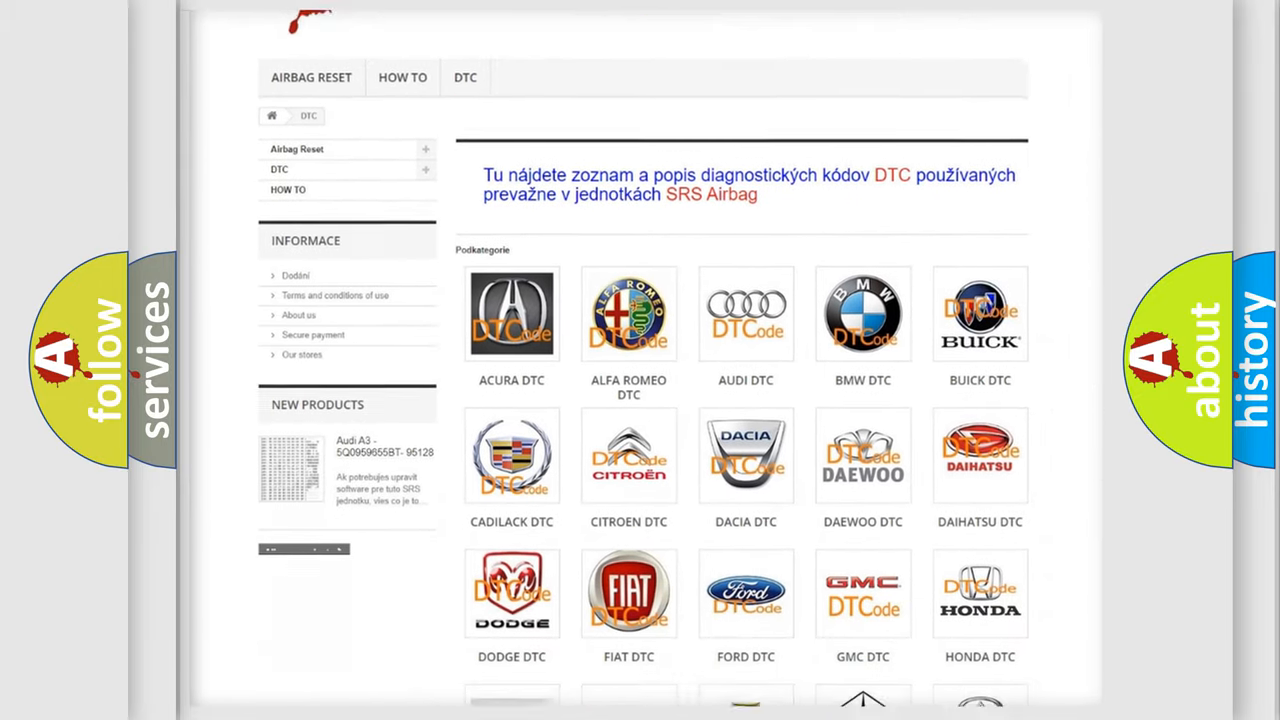
scroll("down", 3)
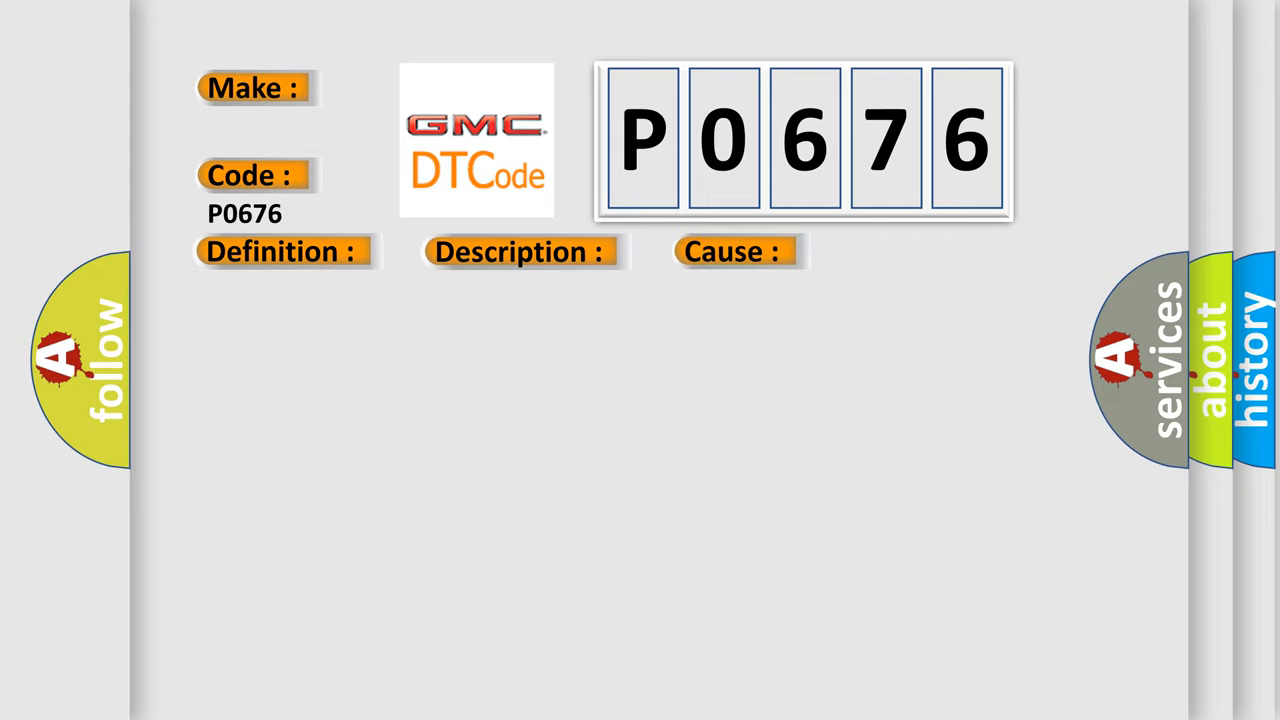
Reveal the P0676 definition: headlamp relay control circuit shorted to voltage
left_click(280, 252)
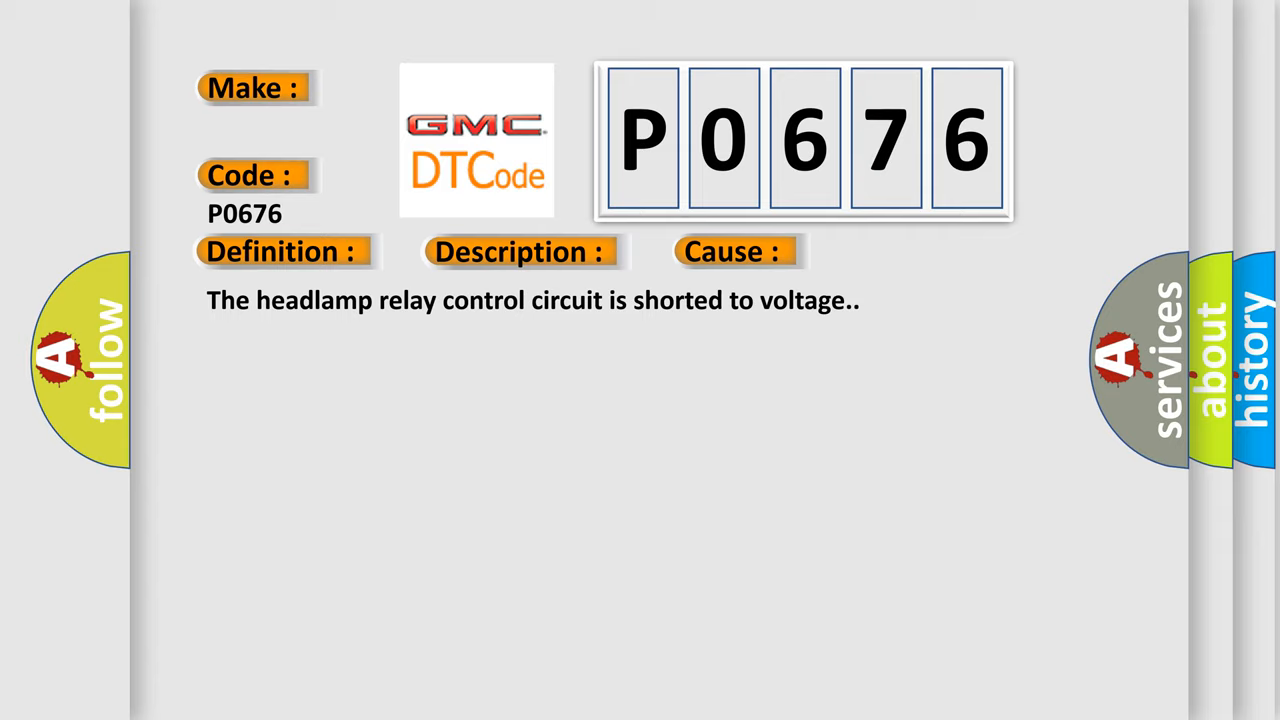